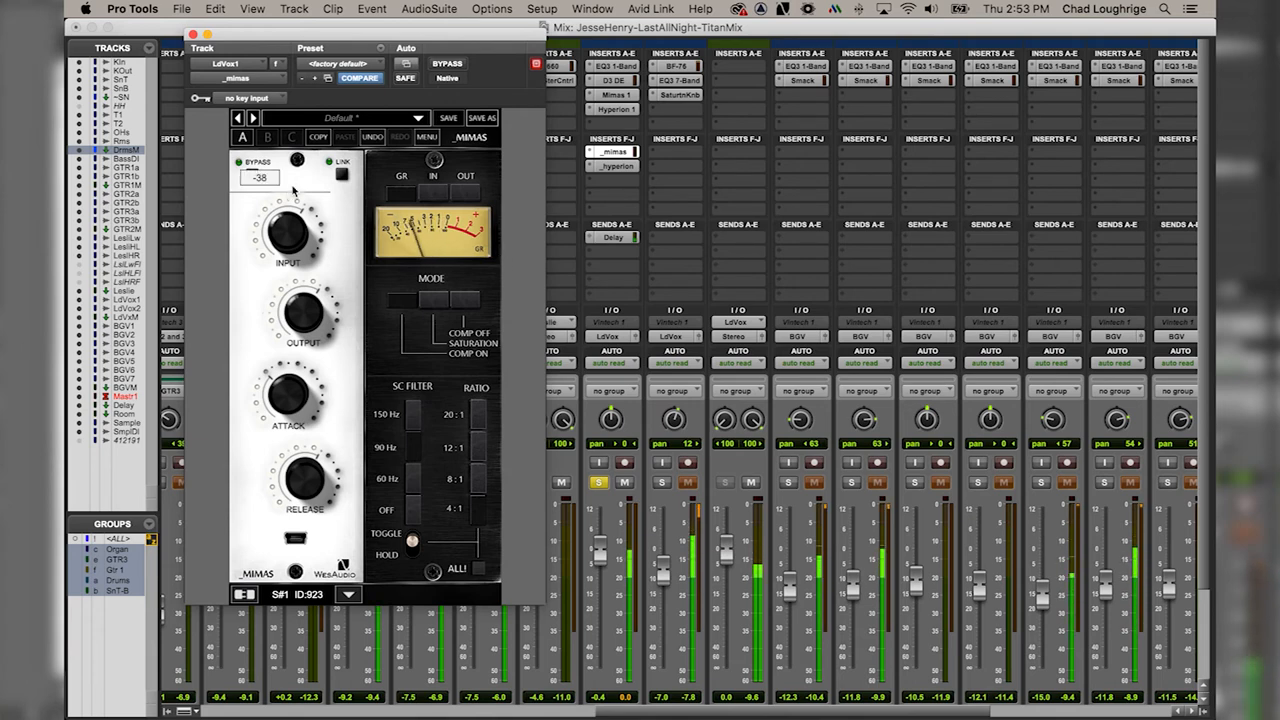
Step: Bypass the MIMAS compressor and the Hyperion insert on the vocal track for A/B comparison
drag(288, 230, 288, 222)
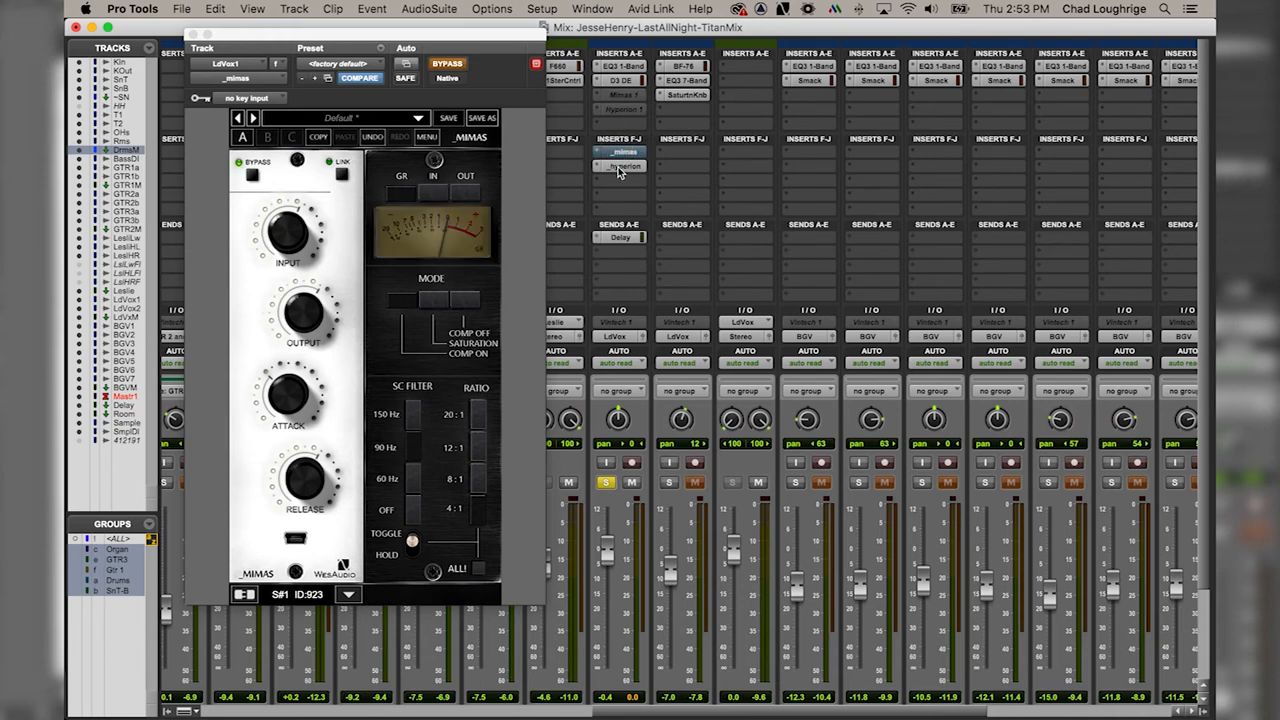
click(622, 166)
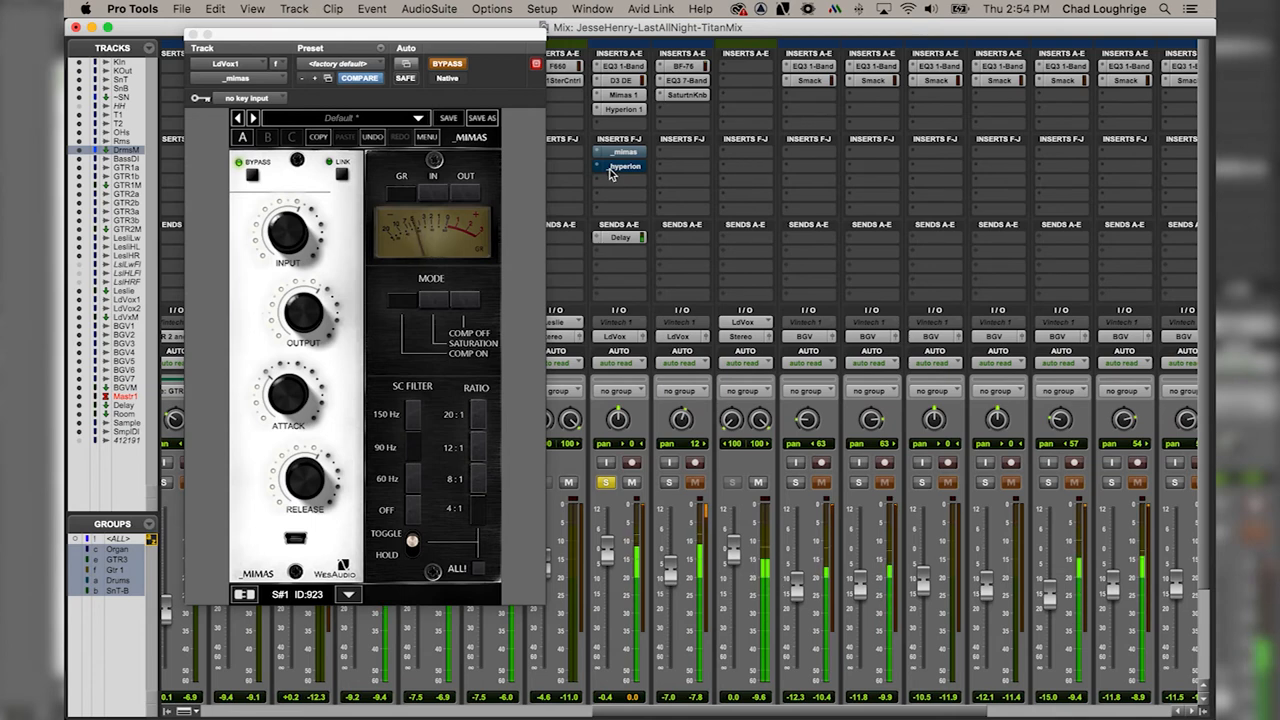
mouse_move(616, 168)
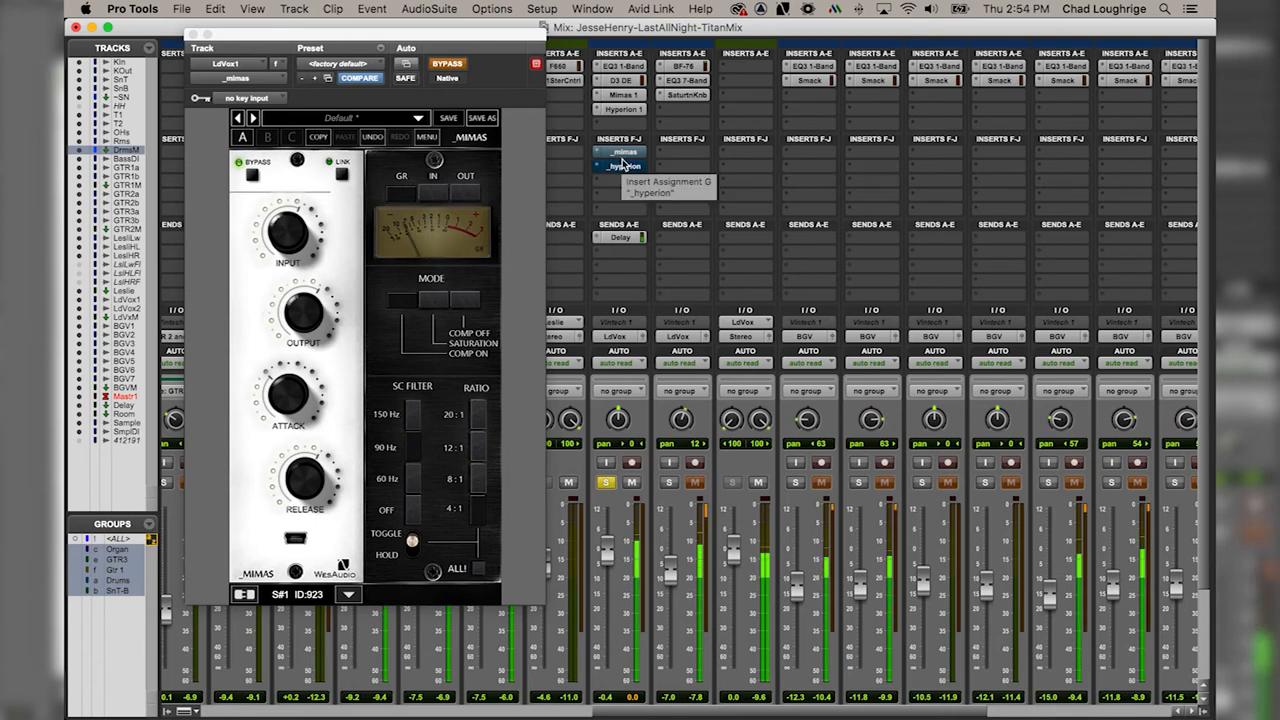